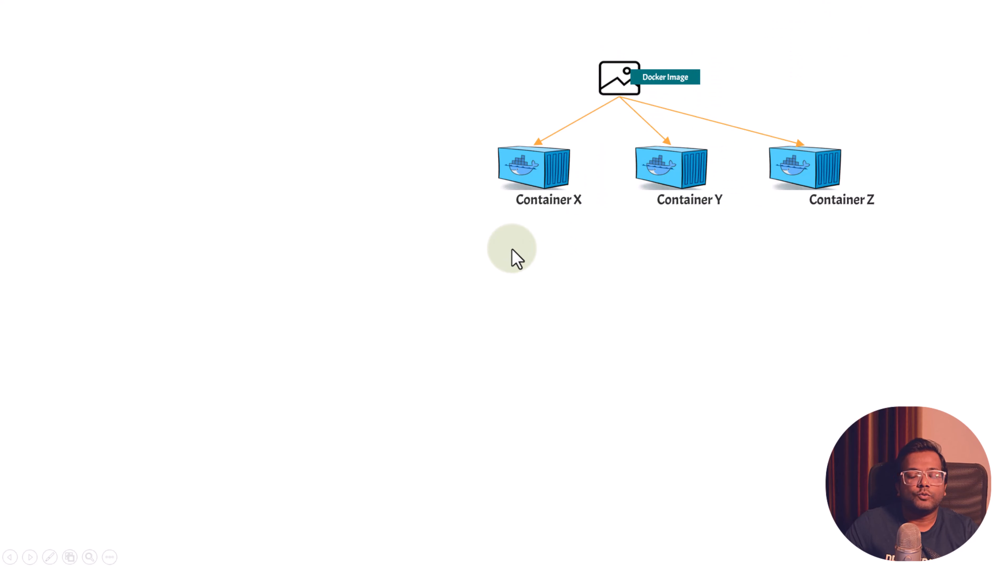
mouse_move(430, 356)
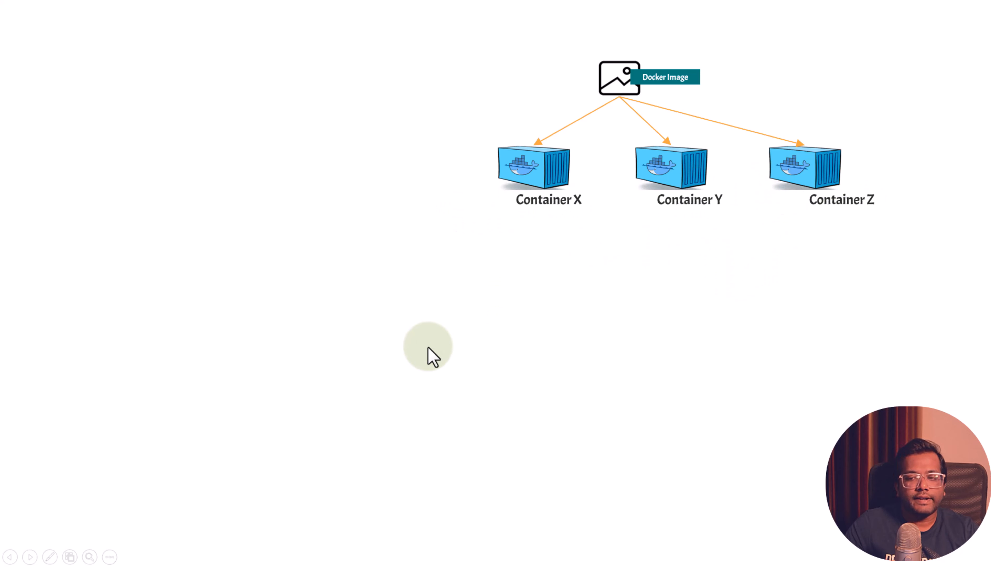
mouse_move(455, 282)
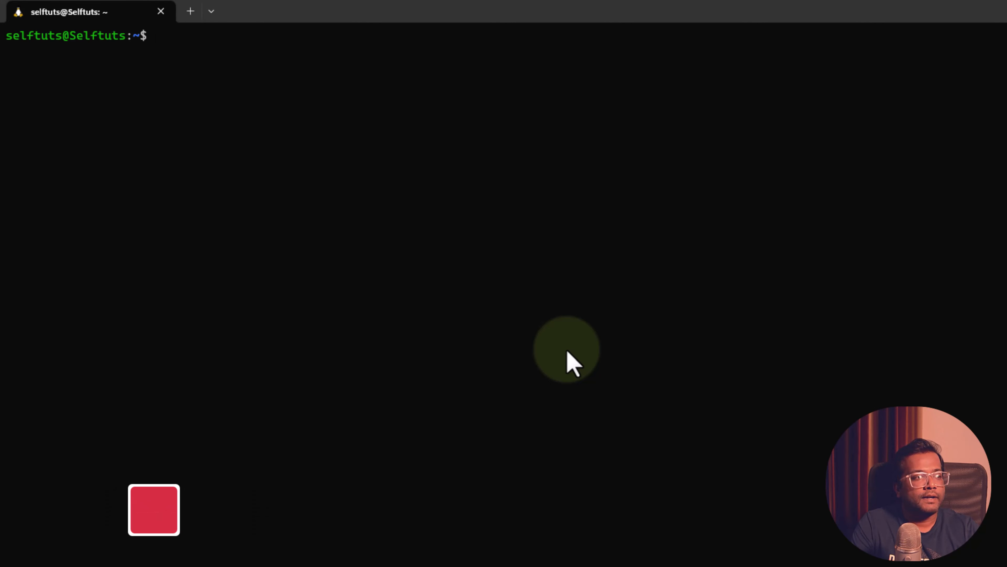
text(docker ps -a)
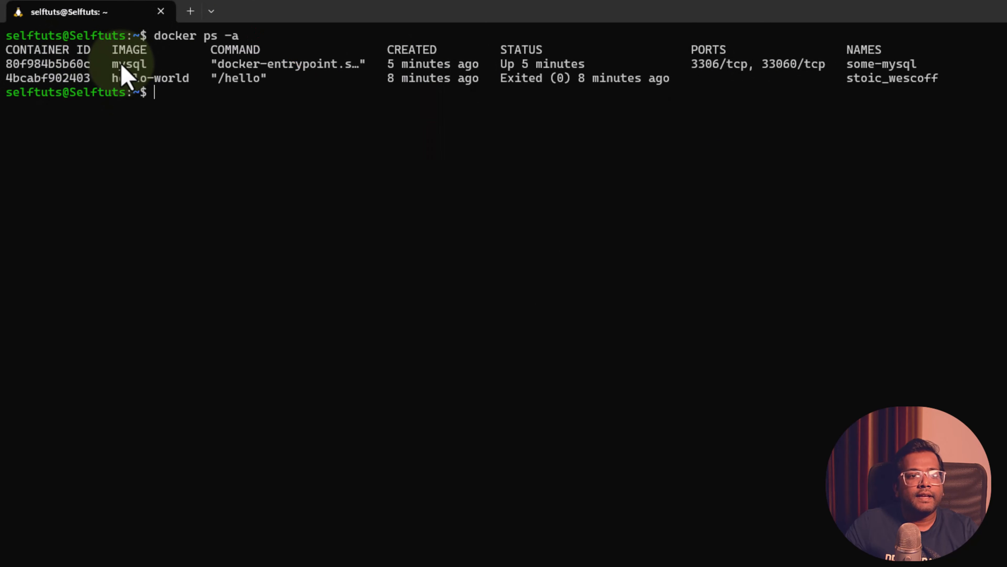
mouse_move(243, 64)
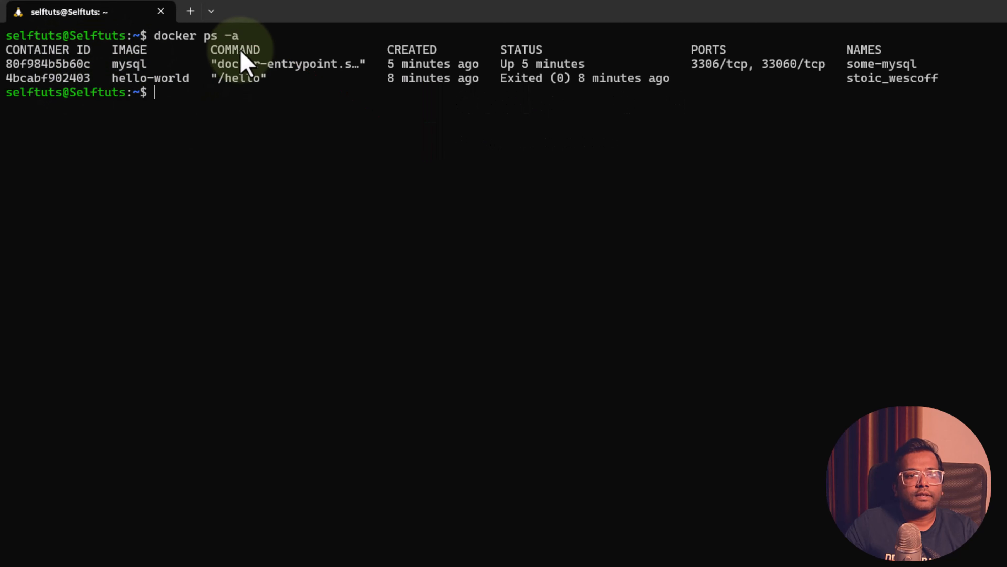
mouse_move(225, 87)
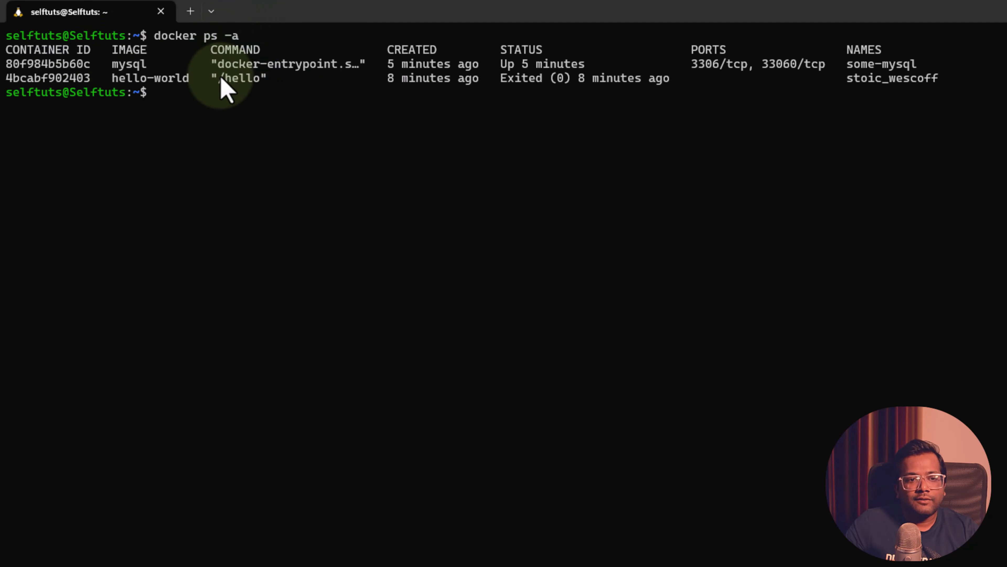
mouse_move(364, 128)
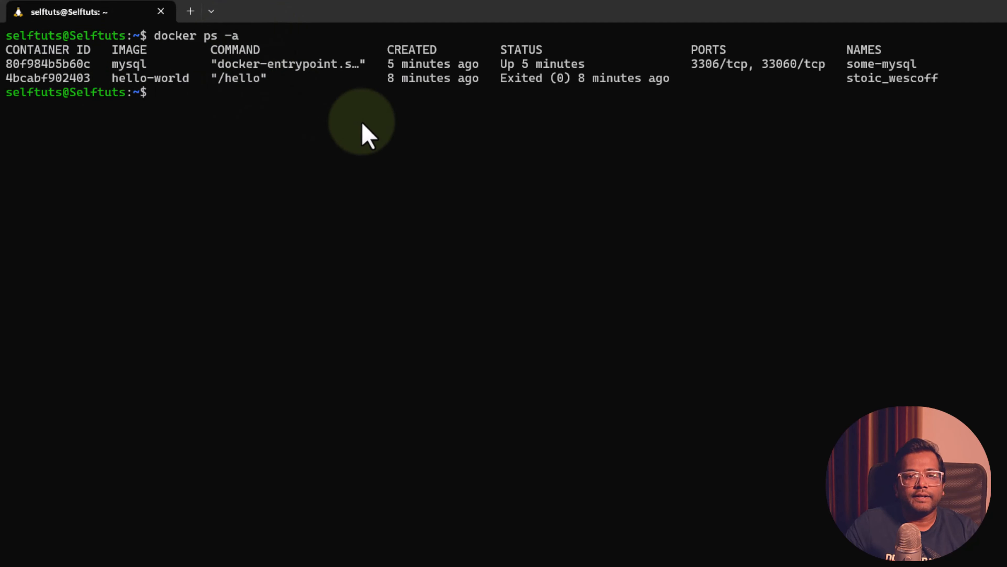
mouse_move(411, 61)
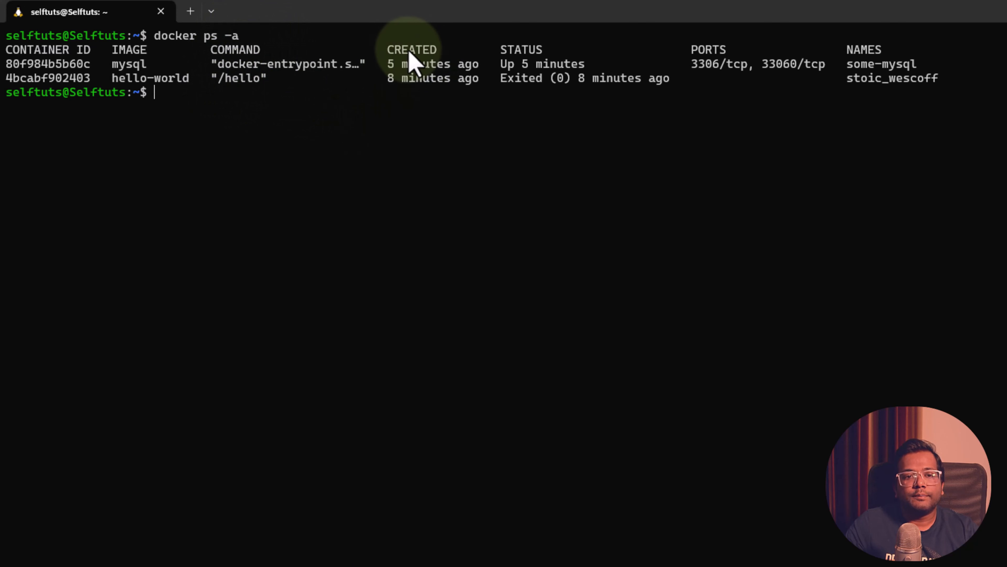
mouse_move(424, 97)
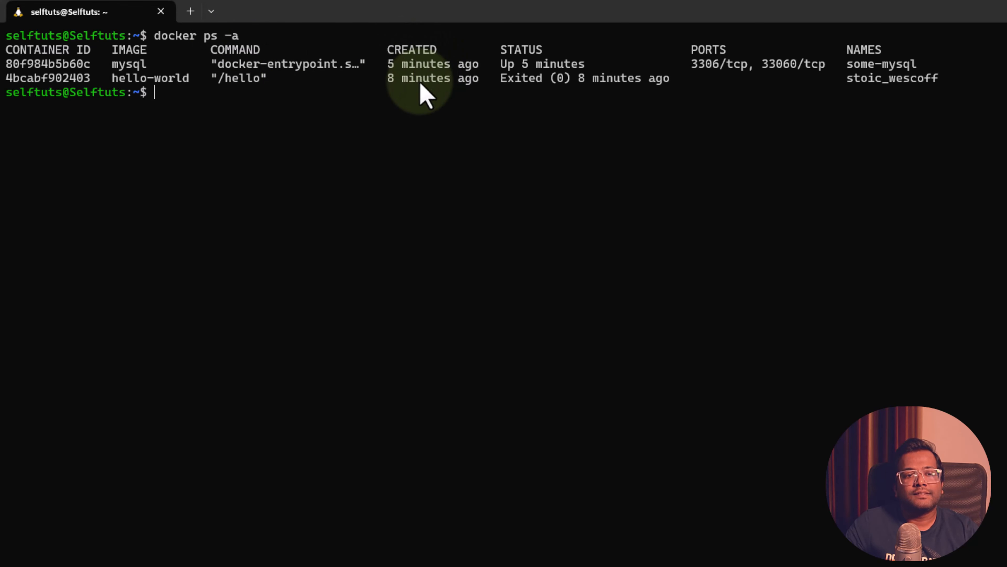
mouse_move(395, 84)
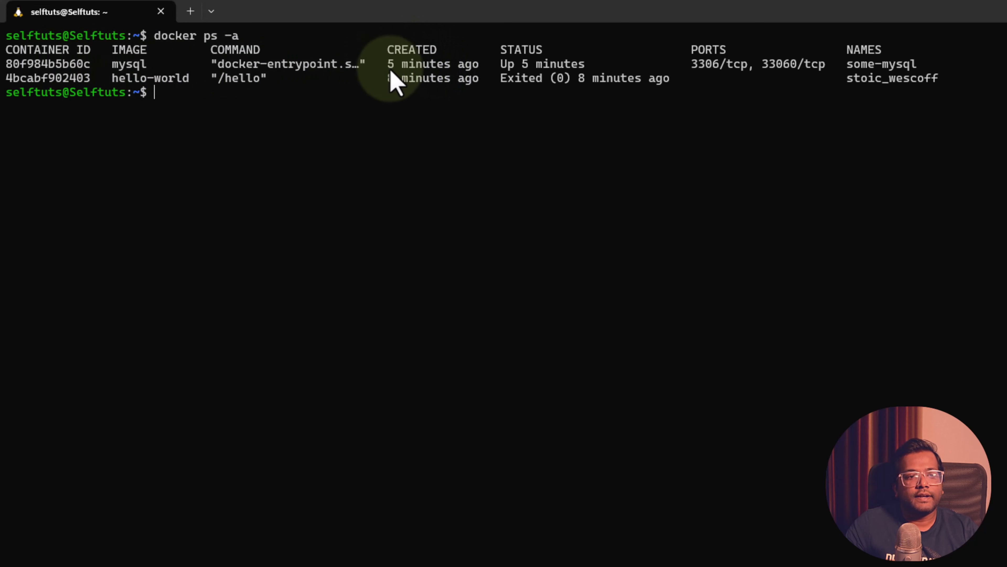
mouse_move(238, 93)
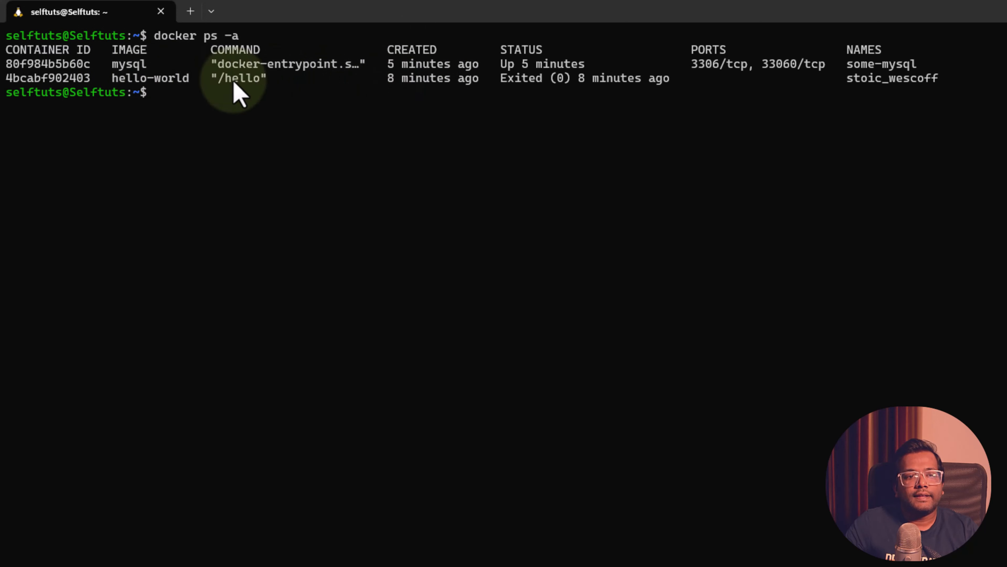
mouse_move(514, 68)
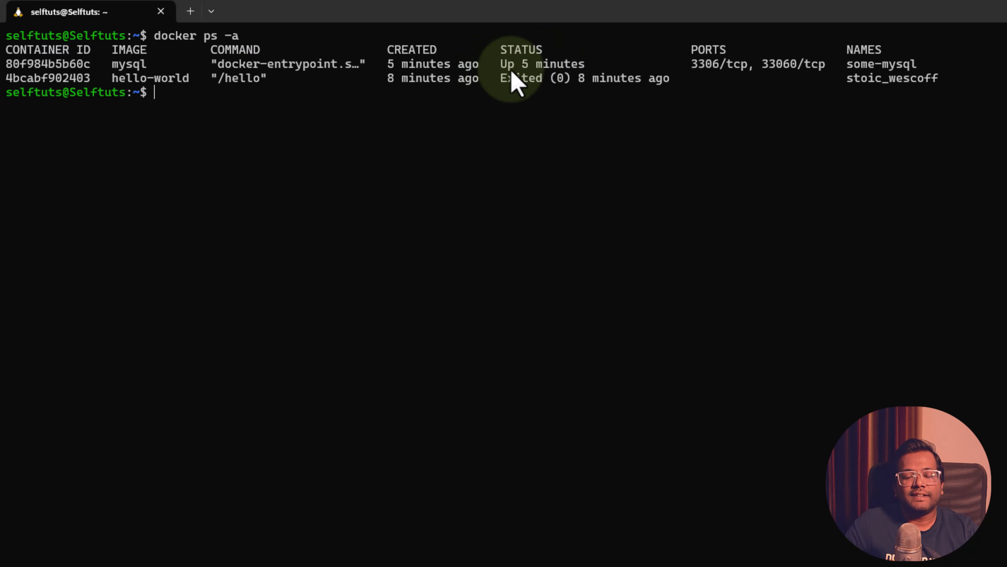
mouse_move(589, 87)
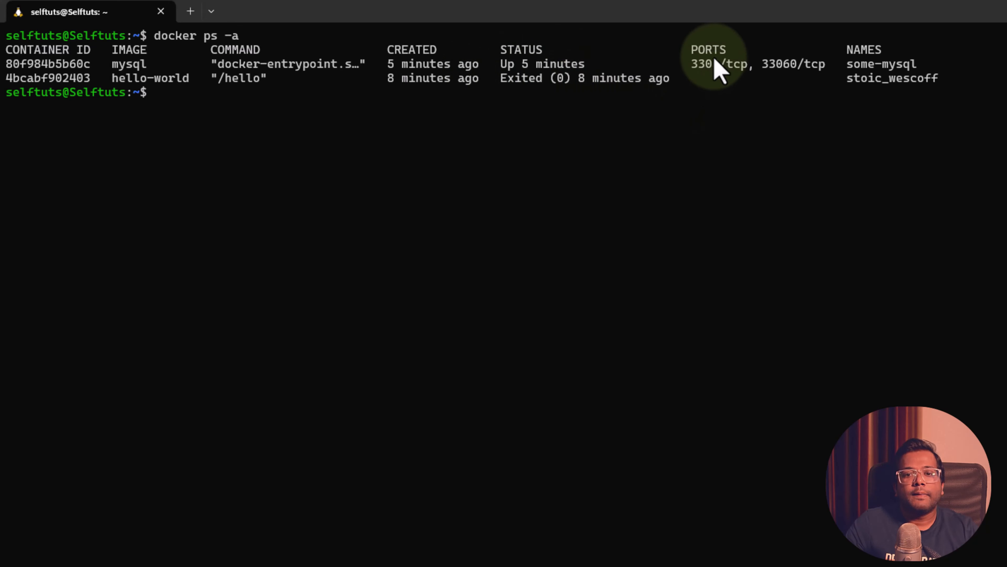
mouse_move(783, 71)
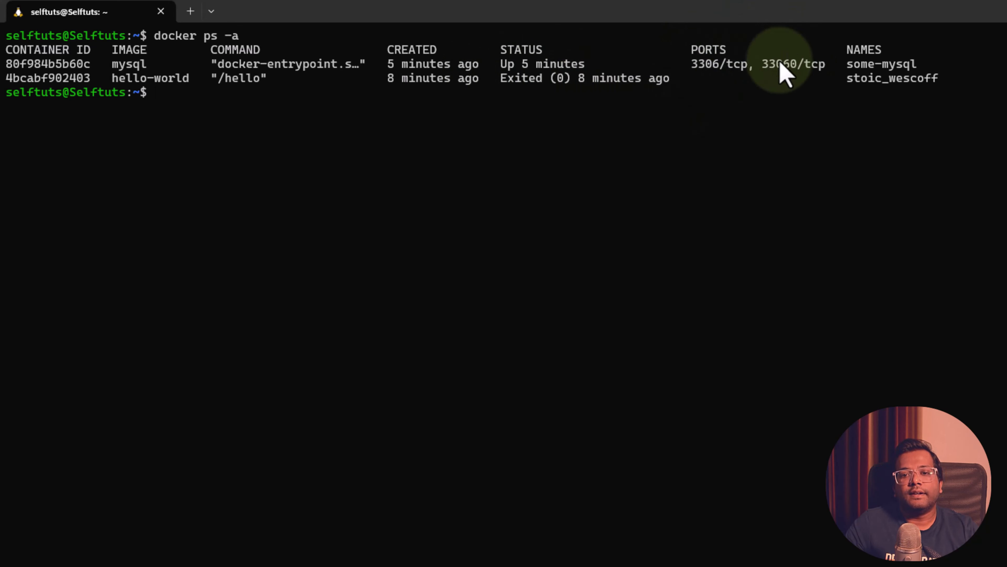
mouse_move(870, 61)
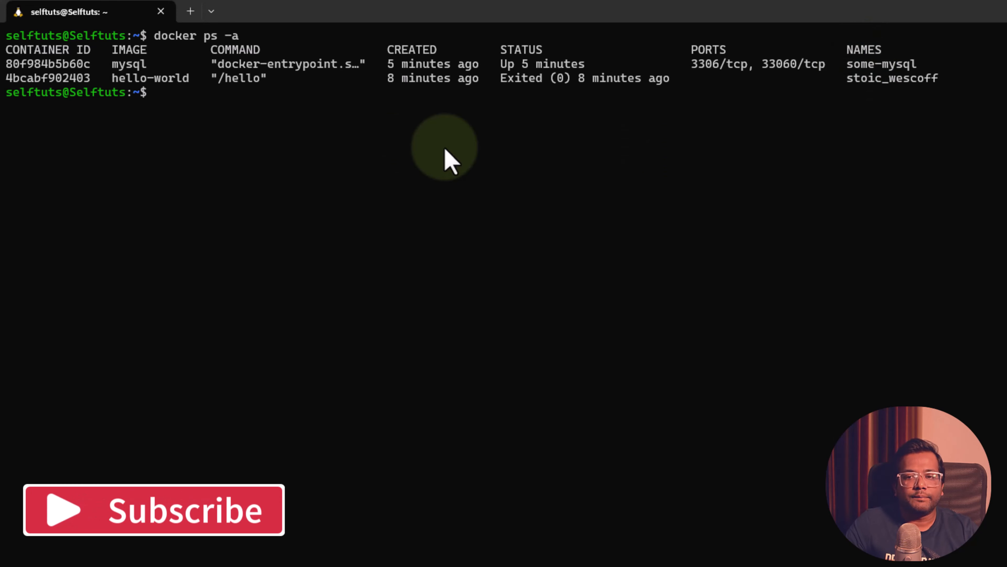
mouse_move(873, 103)
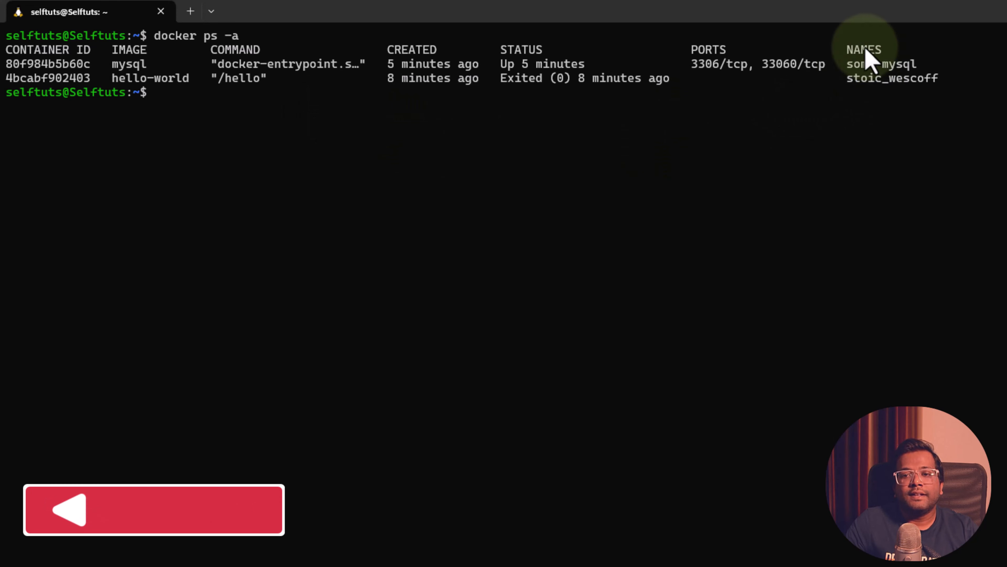
mouse_move(928, 45)
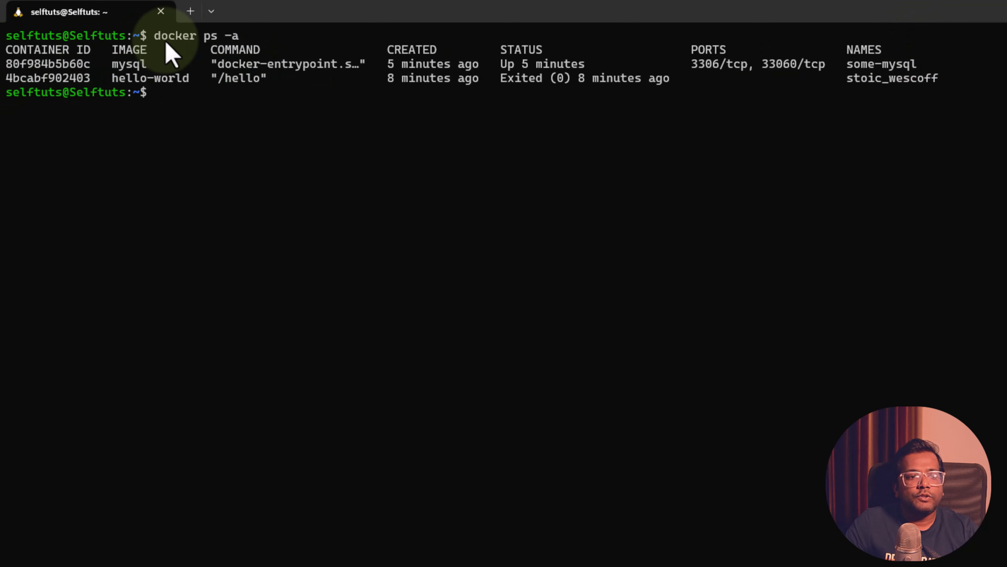
mouse_move(331, 71)
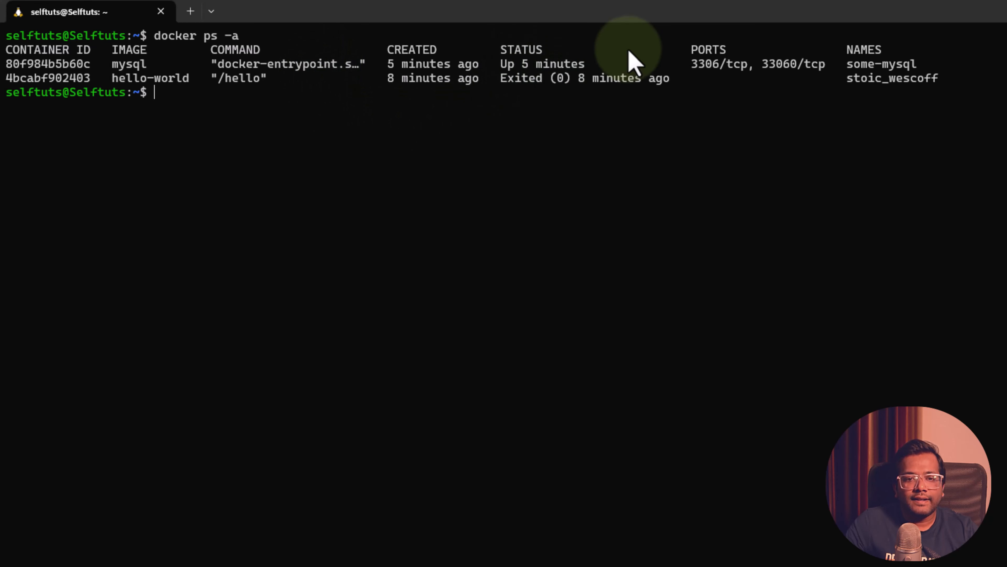
mouse_move(590, 95)
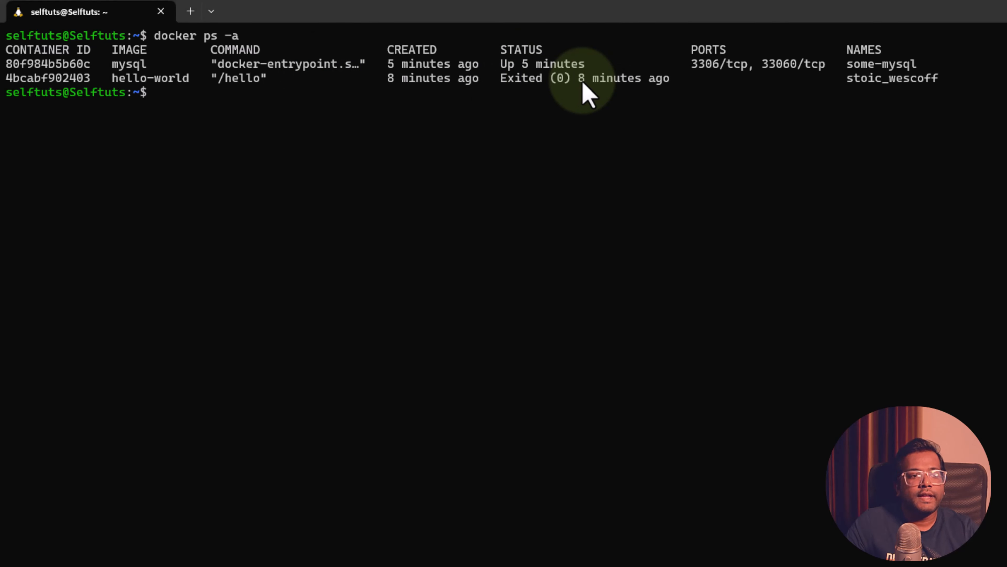
text(docker ps)
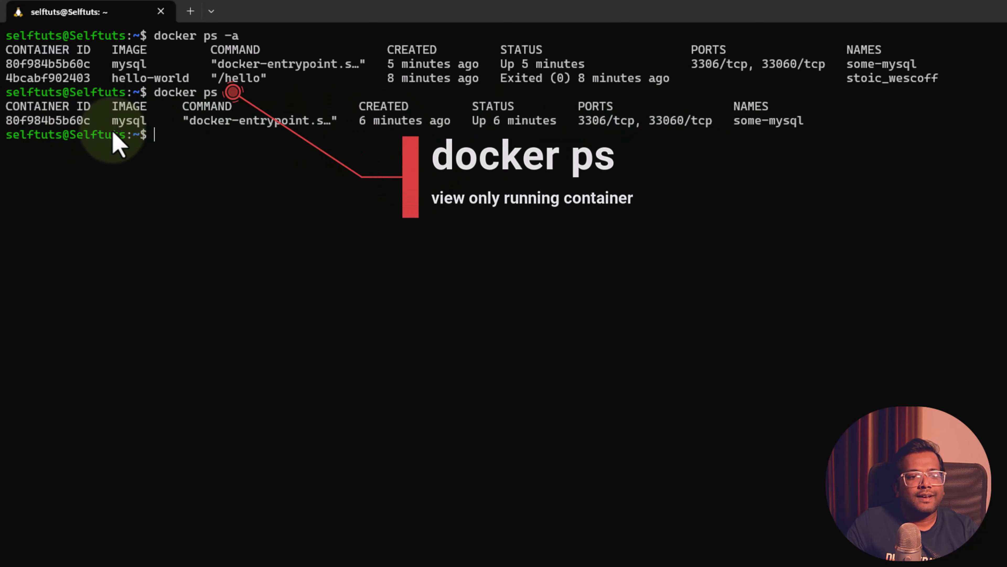
mouse_move(83, 135)
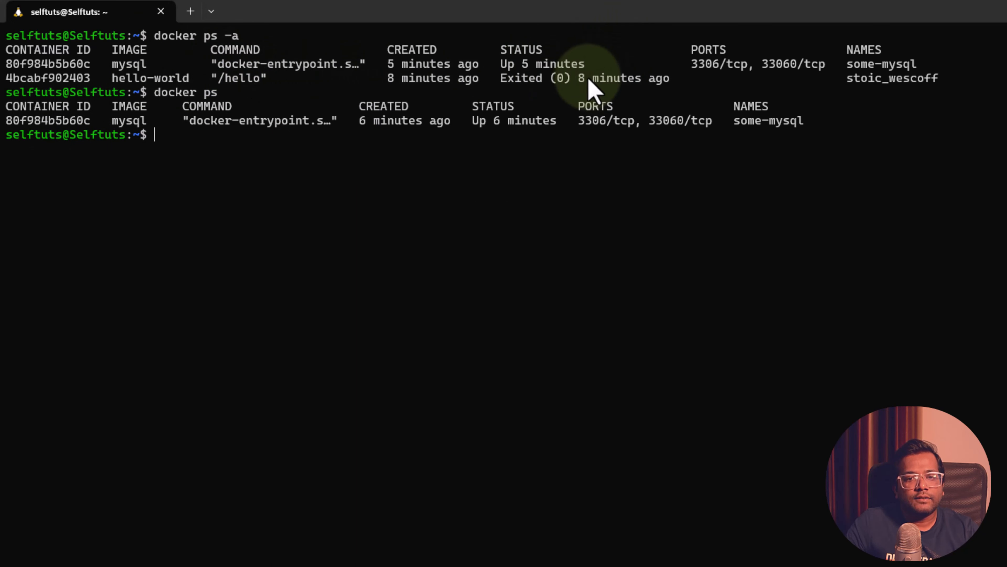
mouse_move(234, 141)
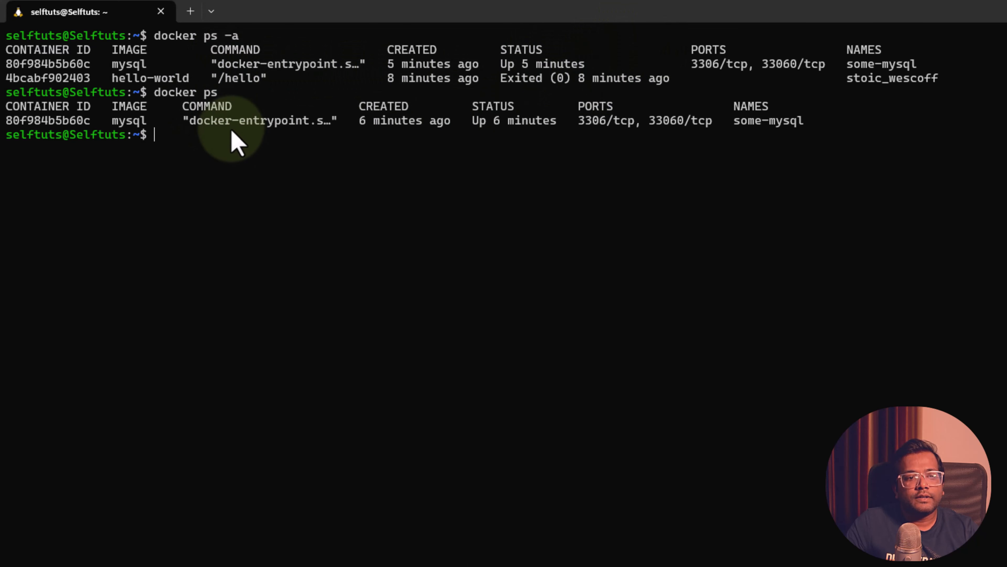